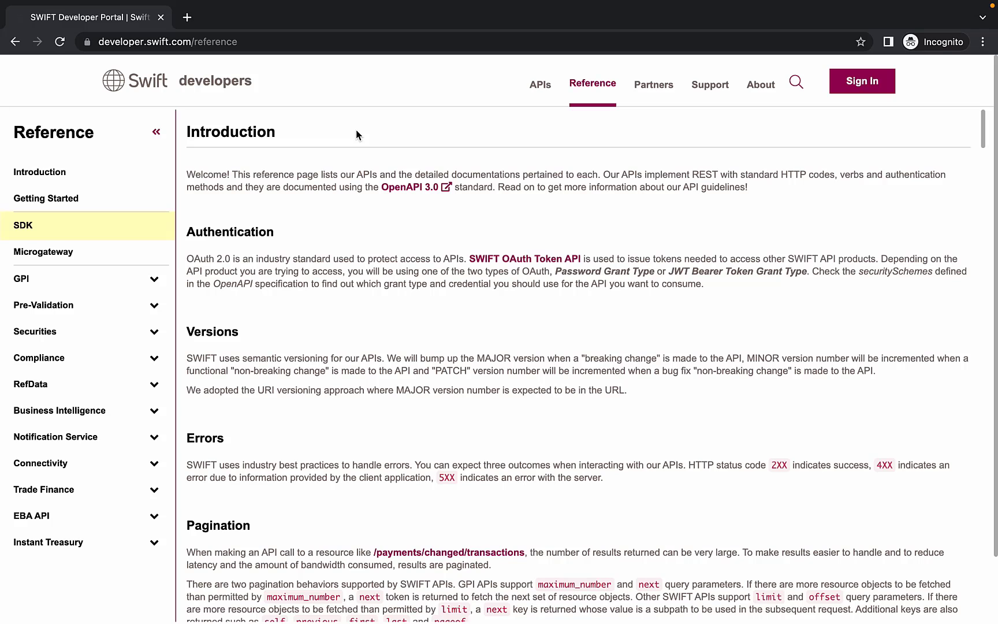
Jump to the Reference page's SDK section and open the SWIFT SDK product page
{"action": "left_click", "coordinate": [23, 225]}
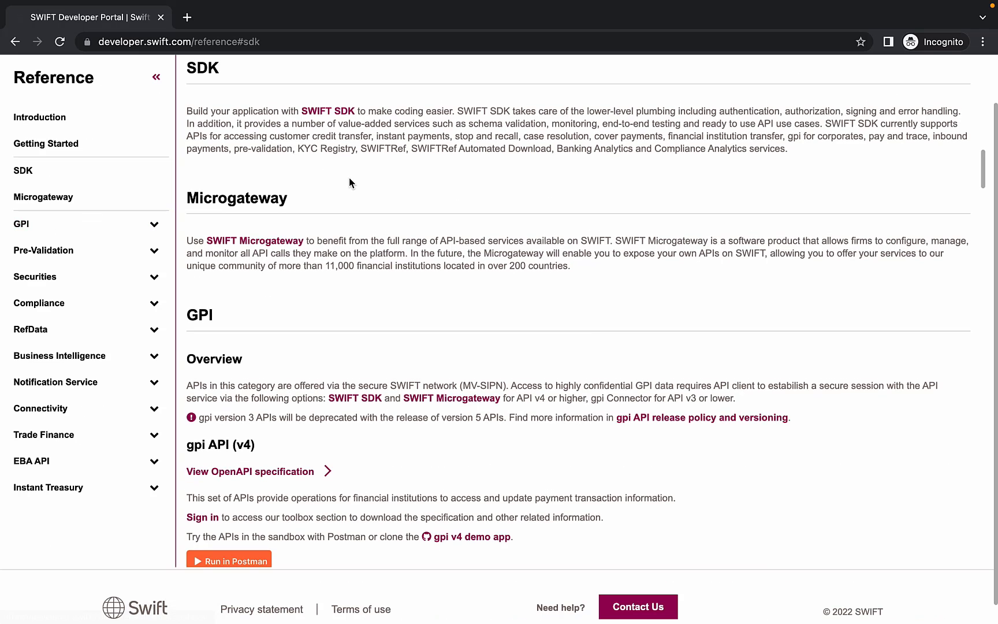
{"action": "scroll", "scroll_direction": "down", "scroll_amount": 3}
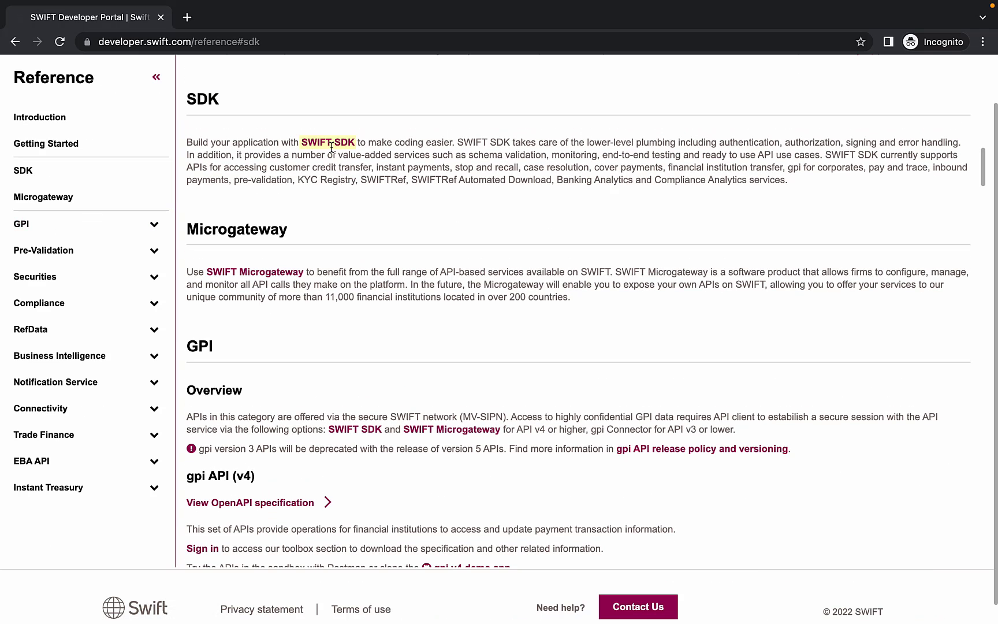
{"action": "left_click", "coordinate": [327, 142]}
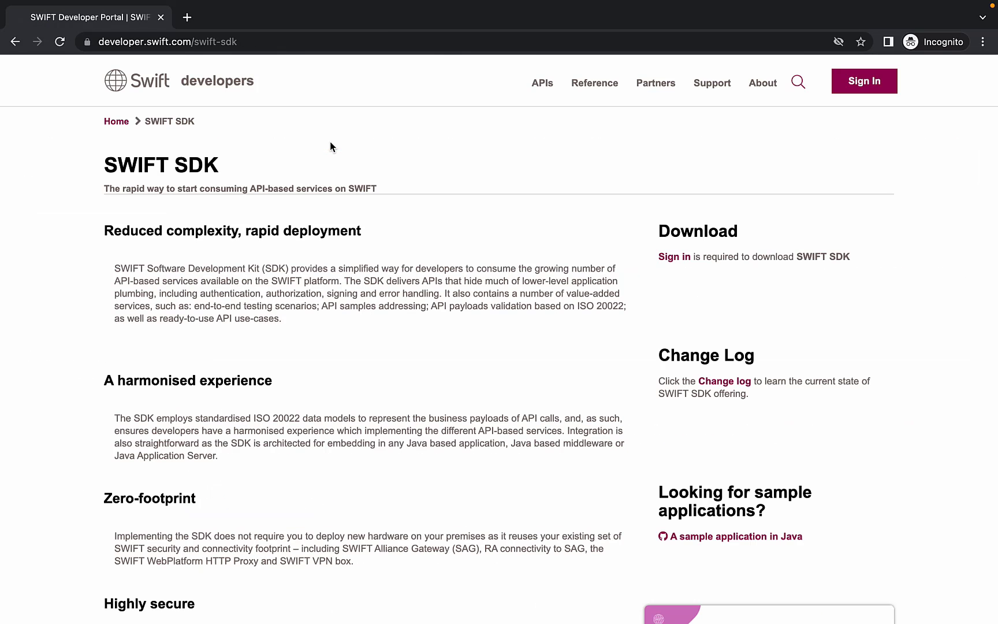
{"action": "mouse_move", "coordinate": [551, 375]}
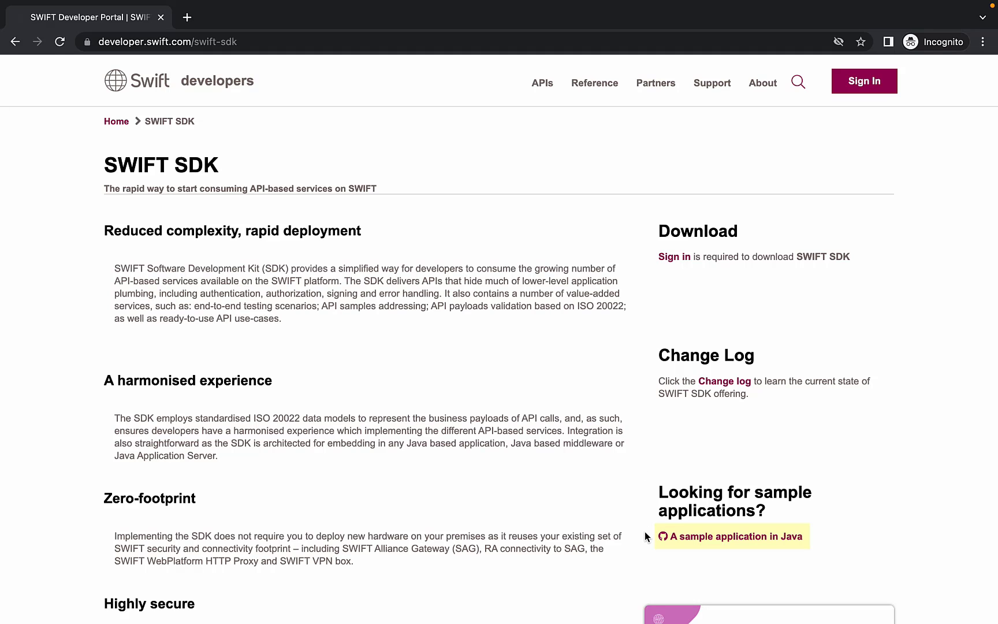
Open the swiftinc gpi-v5-demo-app repo from the Java sample link and read its README setup steps
{"action": "left_click", "coordinate": [731, 536]}
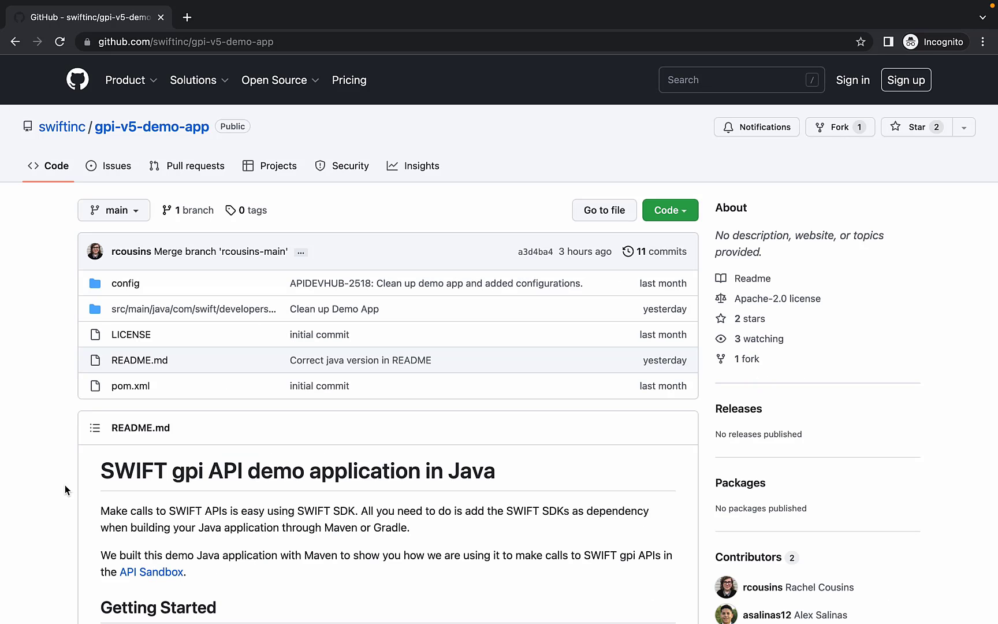
{"action": "scroll", "scroll_direction": "down", "scroll_amount": 3}
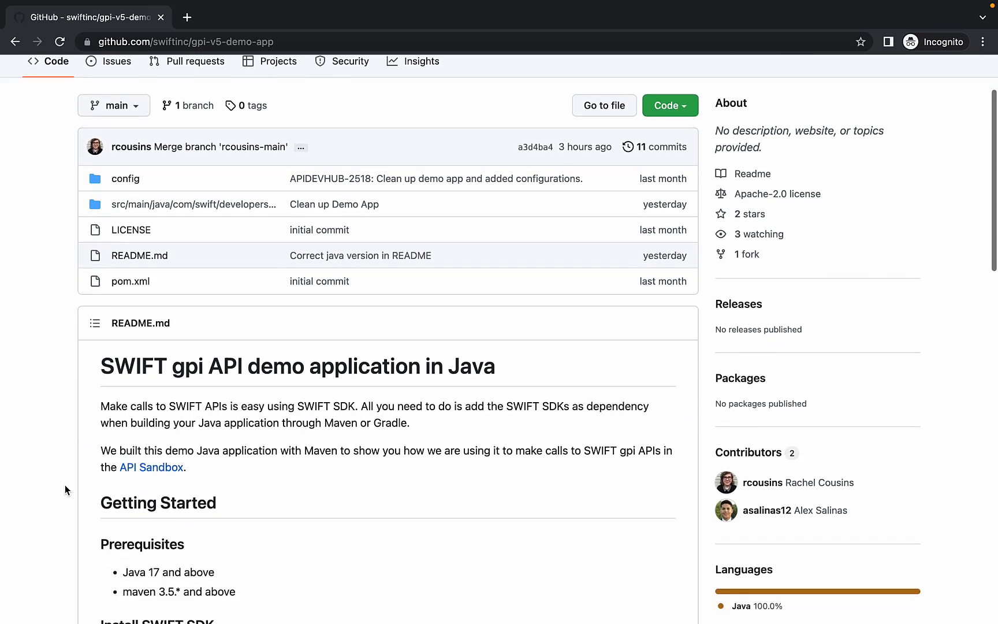
{"action": "scroll", "scroll_direction": "down", "scroll_amount": 3}
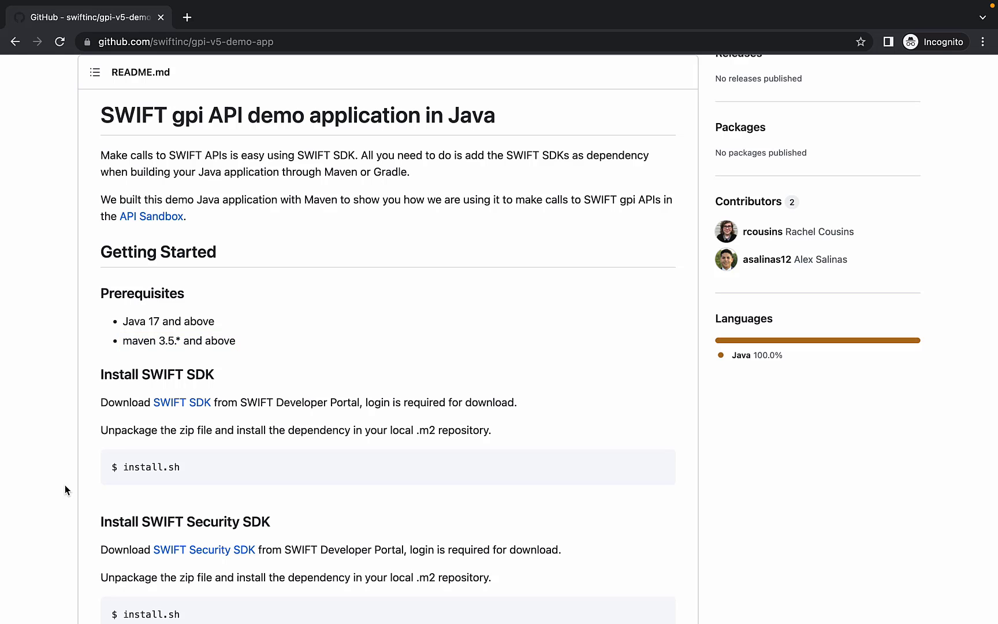
{"action": "scroll", "scroll_direction": "down", "scroll_amount": 3}
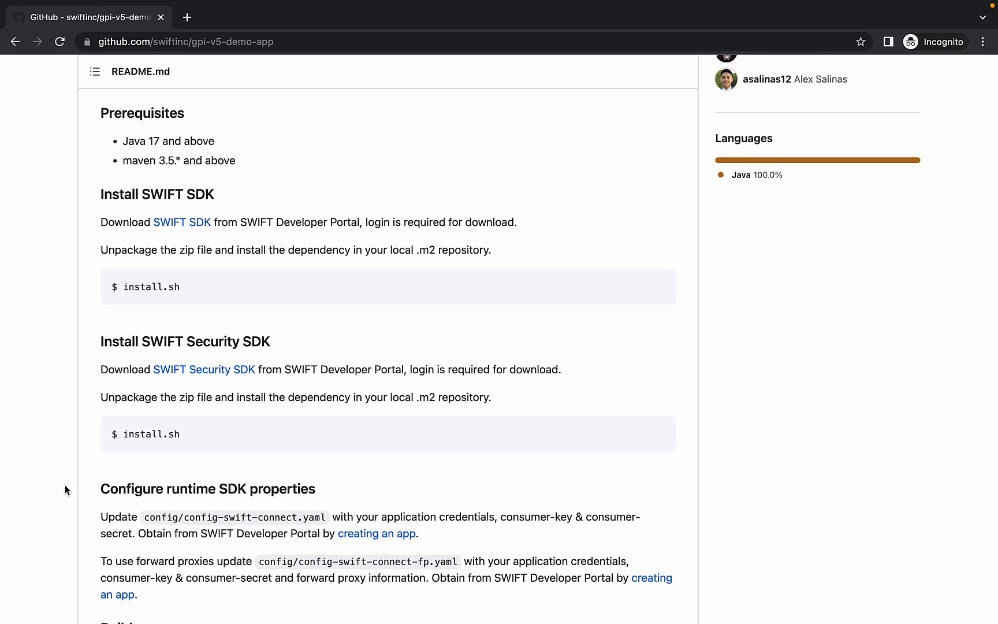
Sign in on the SDK download page and download SWIFT SDK v2.17.3 and Security SDK v2.17.3
{"action": "left_click", "coordinate": [182, 222]}
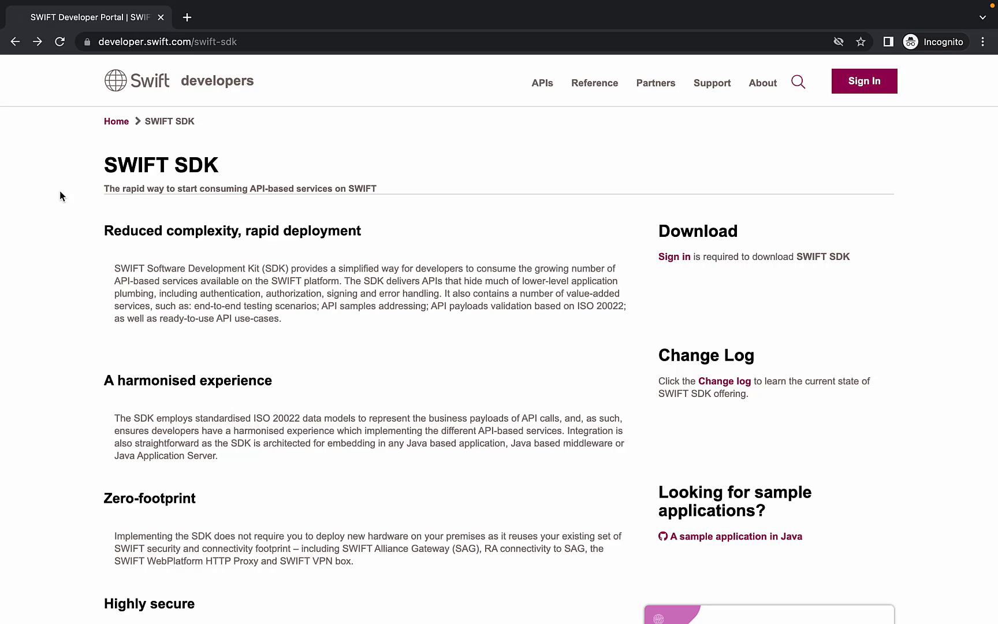
{"action": "mouse_move", "coordinate": [544, 263]}
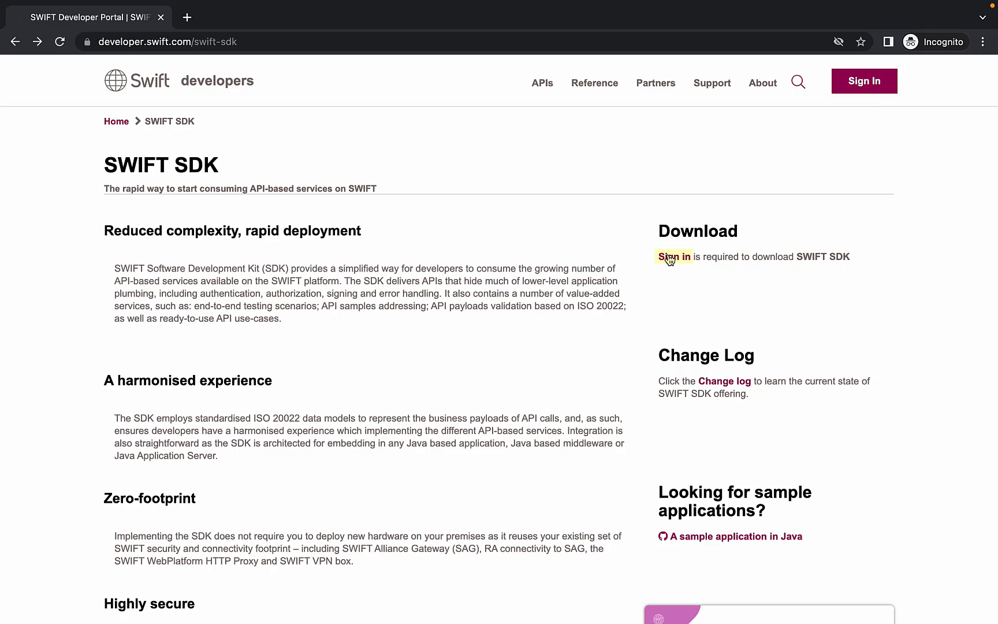
{"action": "left_click", "coordinate": [674, 256]}
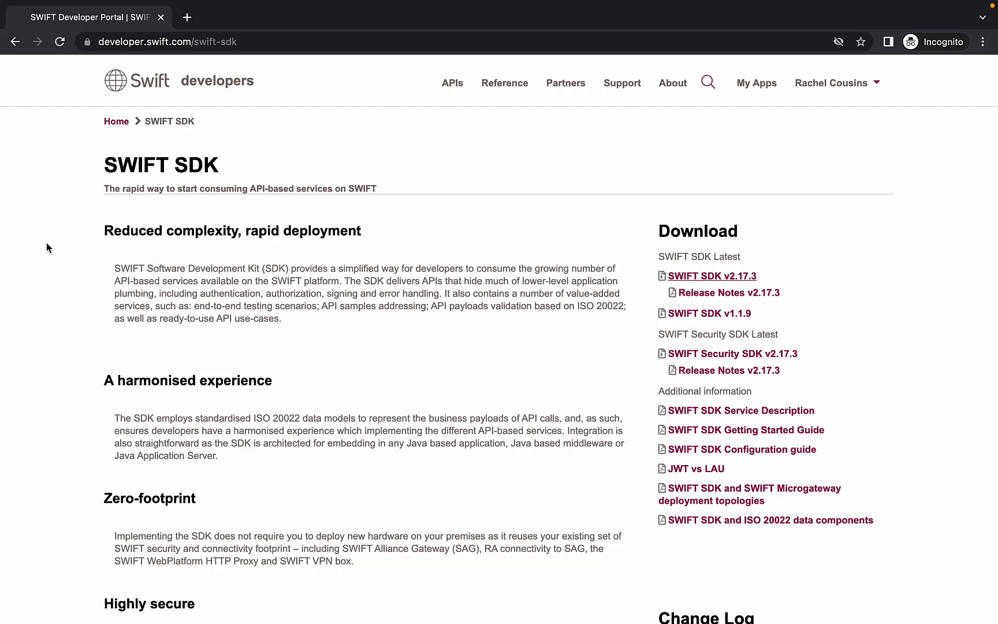
{"action": "mouse_move", "coordinate": [489, 224]}
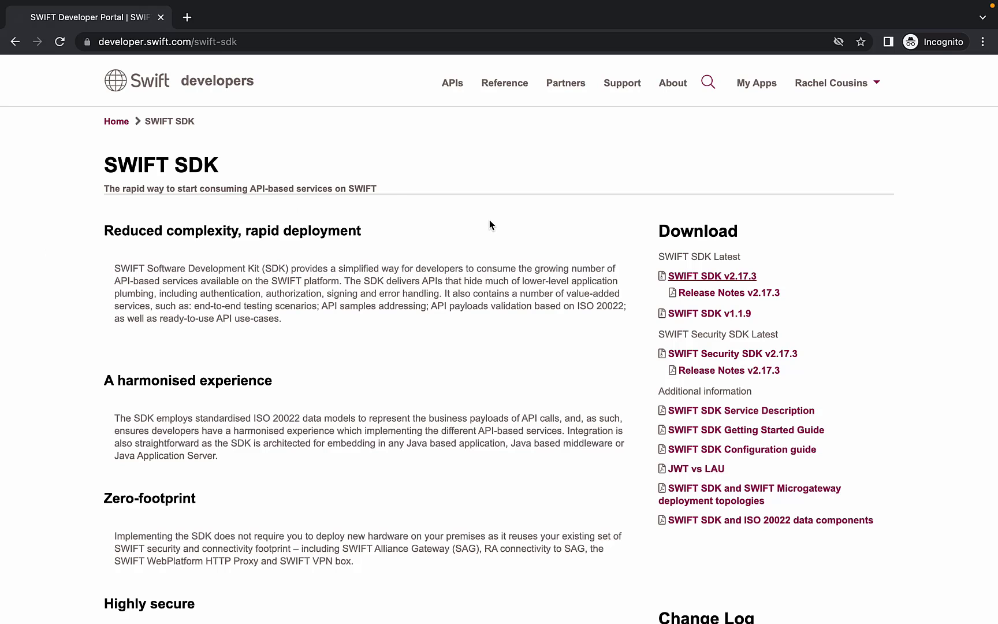
{"action": "left_click", "coordinate": [710, 276]}
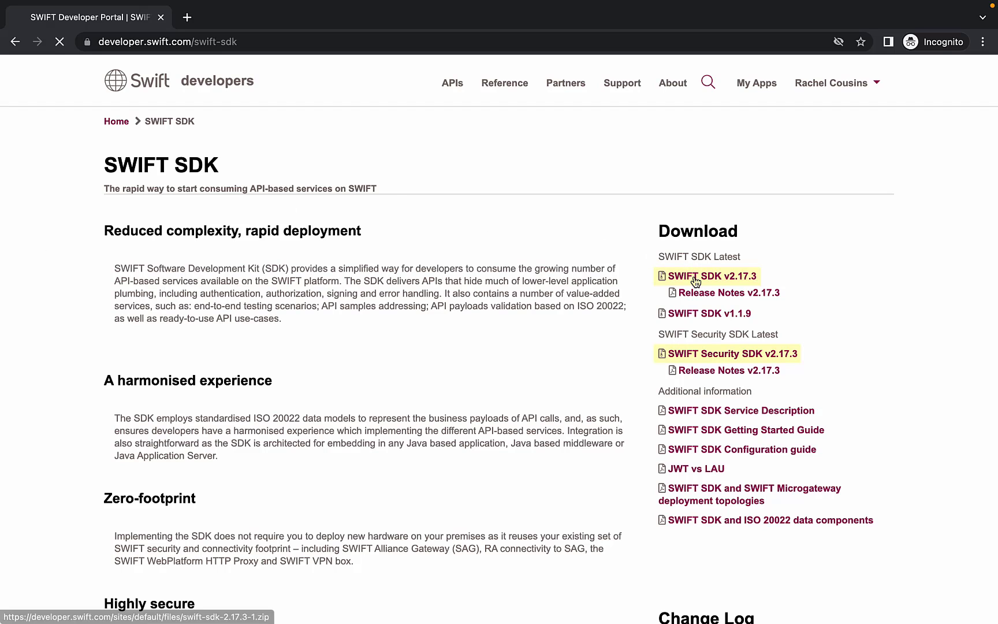
{"action": "left_click", "coordinate": [710, 276]}
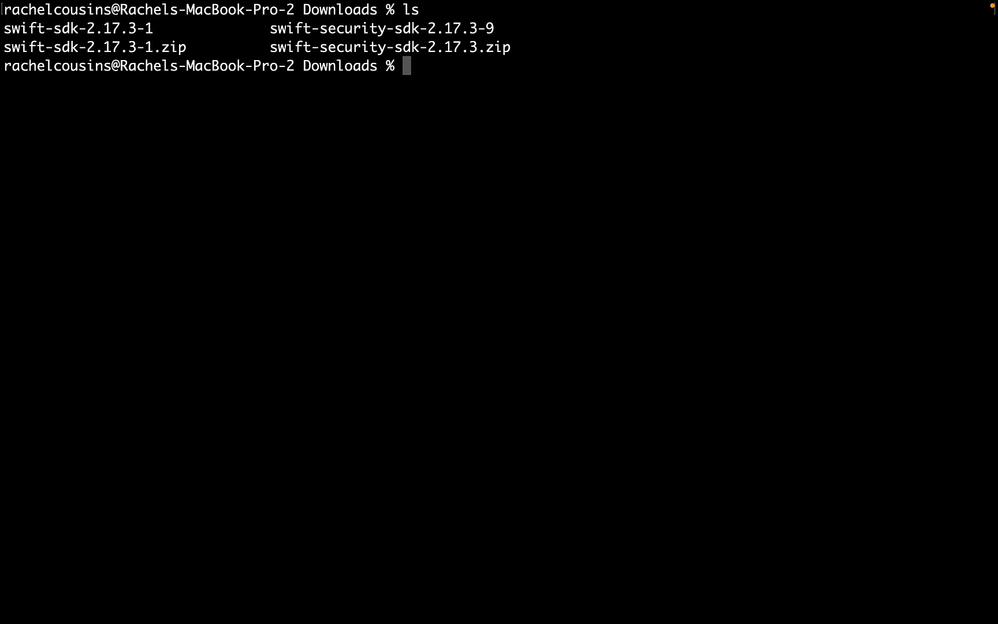
Run install.sh in swift-sdk-2.17.3-1 and then in swift-security-sdk-2.17.3-9
{"action": "type", "text": "c"}
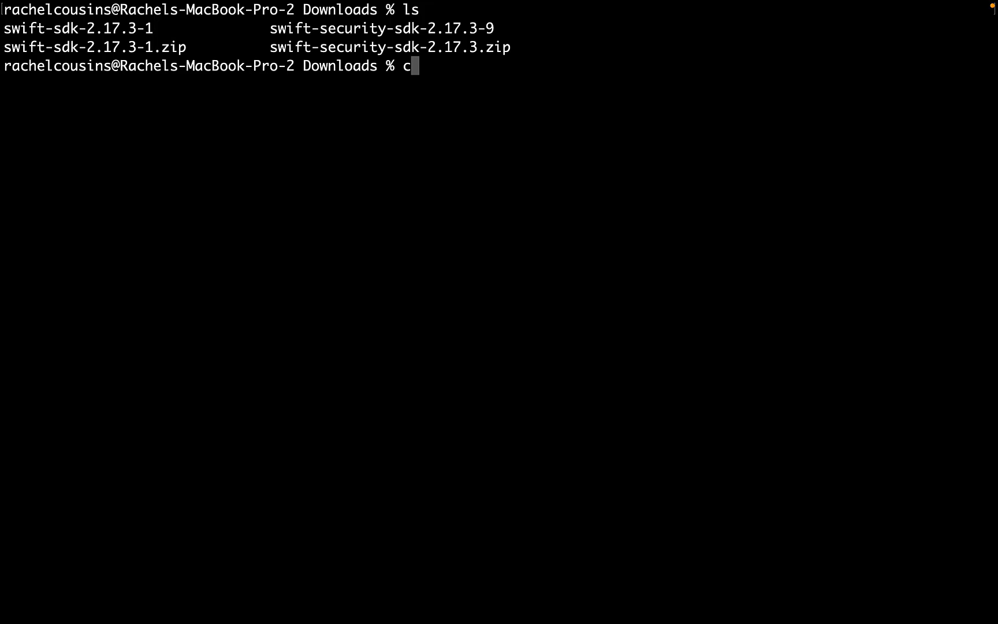
{"action": "type", "text": "d swift"}
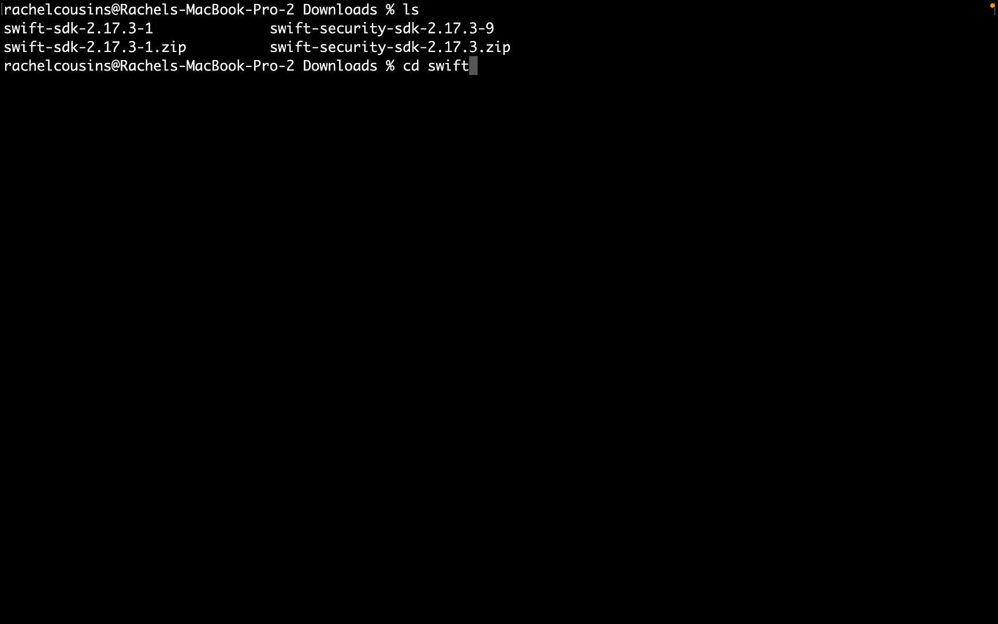
{"action": "type", "text": "-sdk-2.17.3-1/swift-sdk-2.17.3-1"}
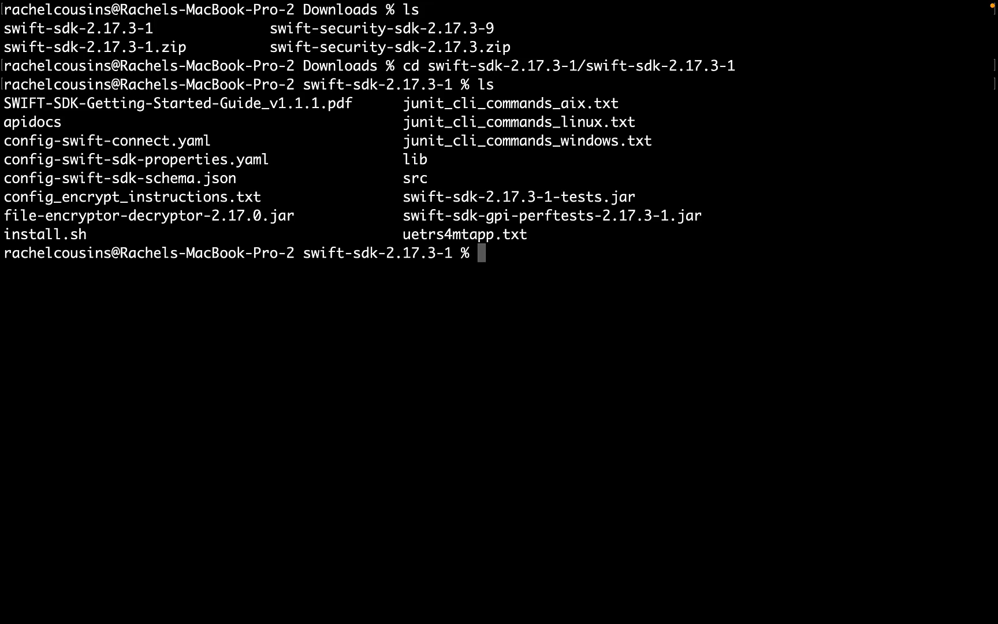
{"action": "type", "text": "sh install.sh"}
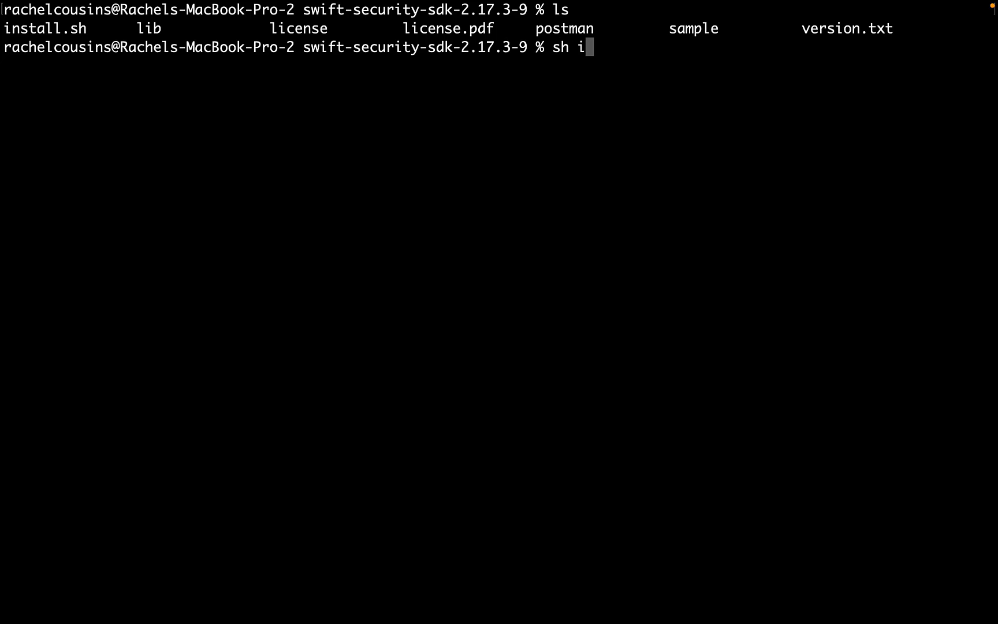
{"action": "type", "text": "nstall.sh"}
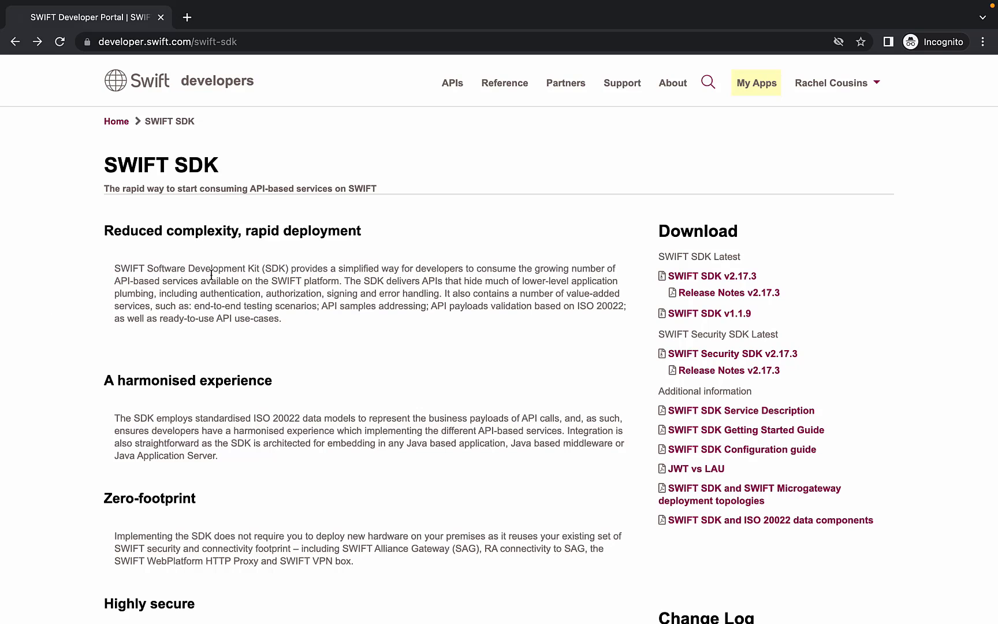
Go to My Apps and start adding a new app
{"action": "left_click", "coordinate": [755, 83]}
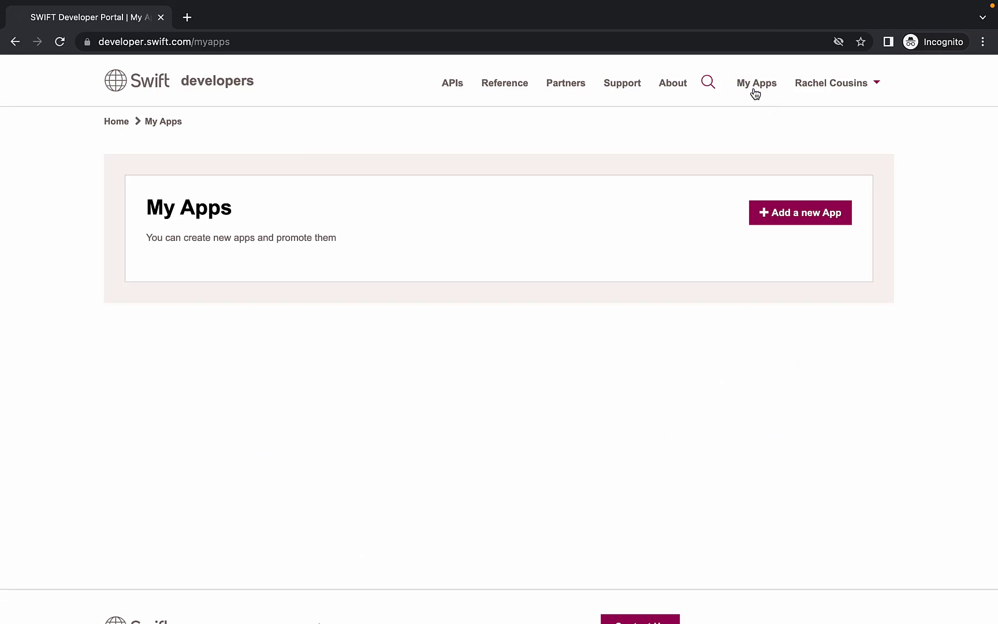
{"action": "mouse_move", "coordinate": [687, 214]}
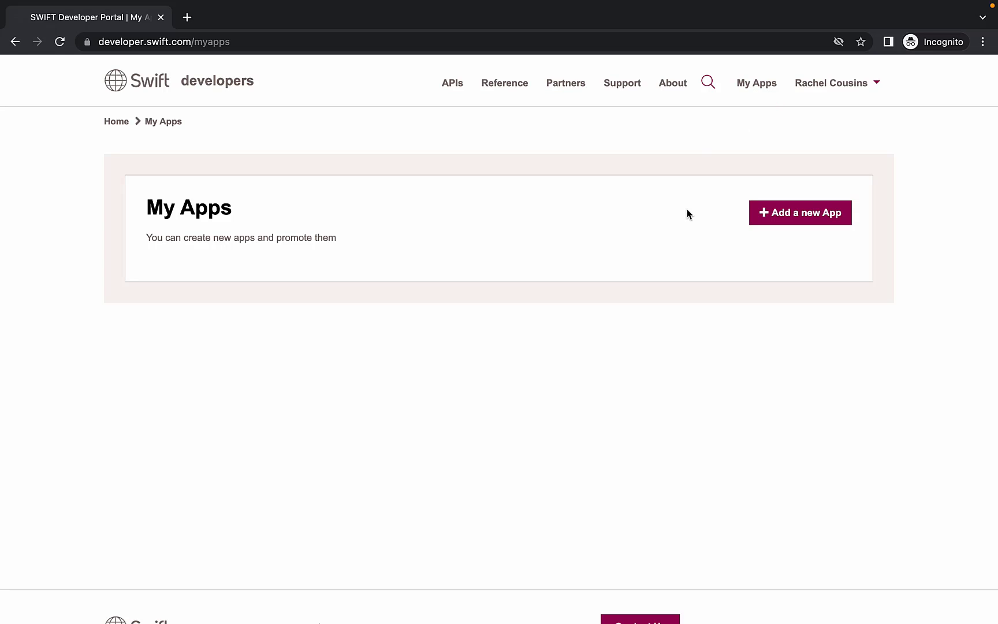
{"action": "left_click", "coordinate": [800, 212]}
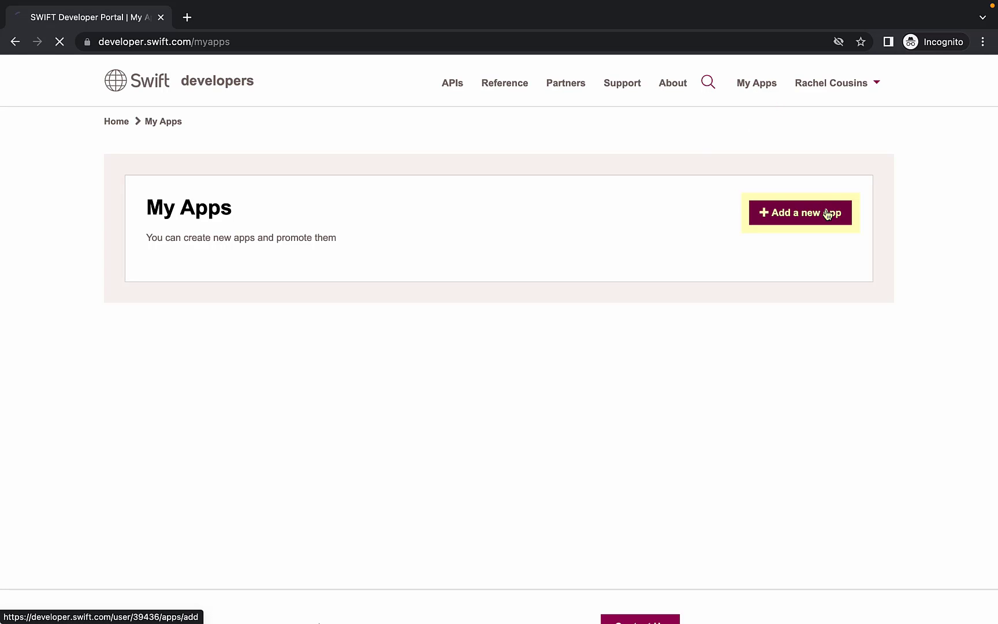
Create a Sandbox app named 'gpi v5 demo' with the gpi API product selected
{"action": "left_click", "coordinate": [798, 212]}
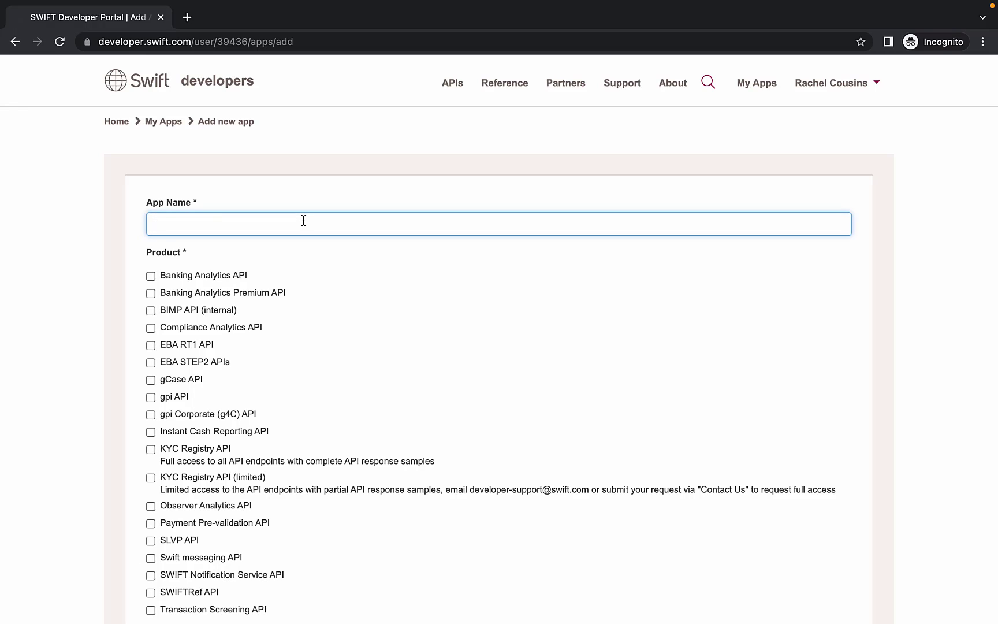
{"action": "type", "text": "gpi v5 demo"}
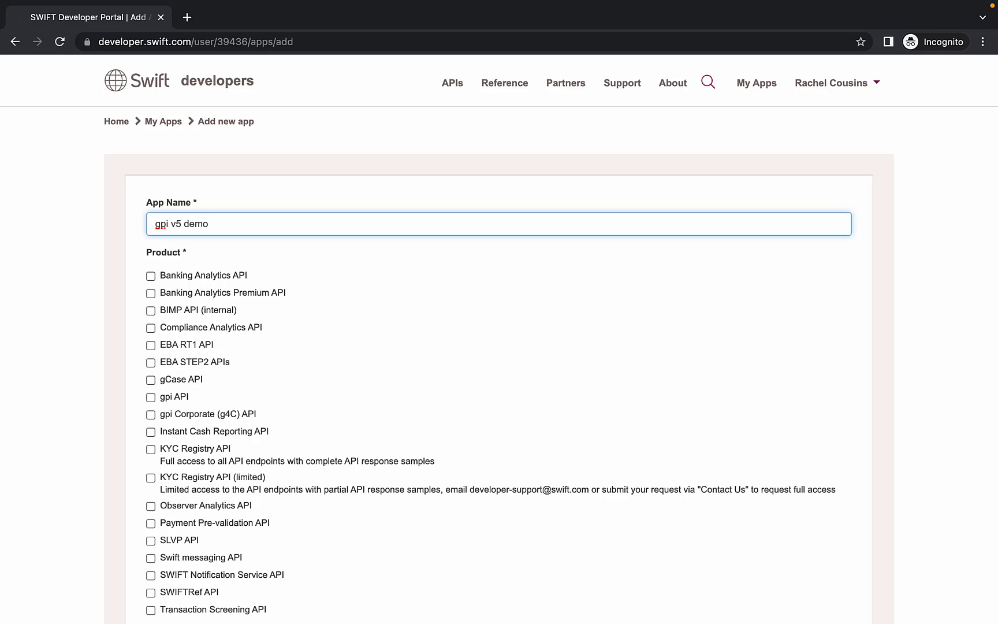
{"action": "left_click", "coordinate": [151, 397]}
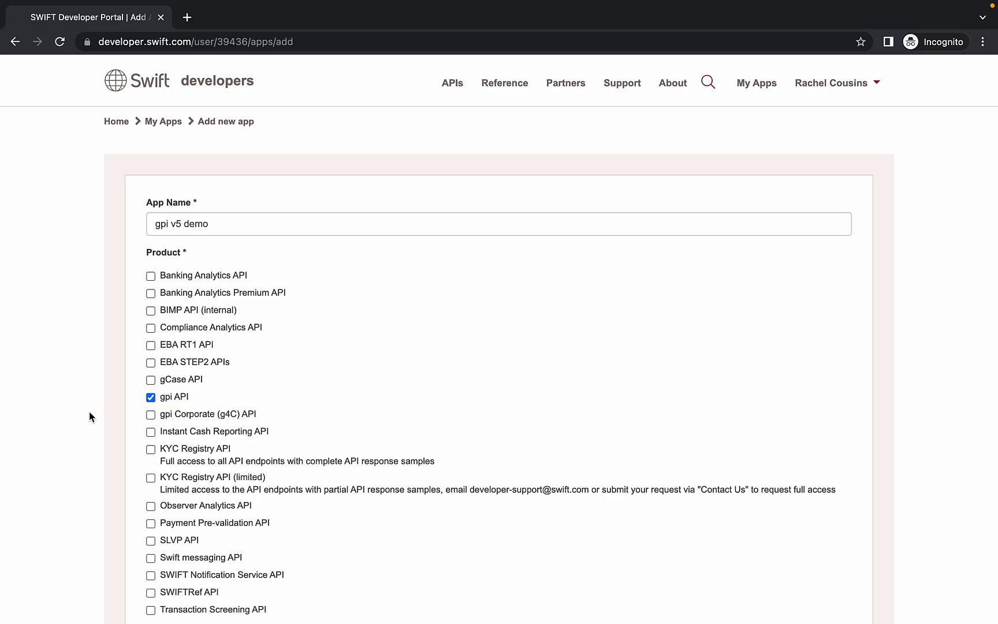
{"action": "scroll", "scroll_direction": "down", "scroll_amount": 3}
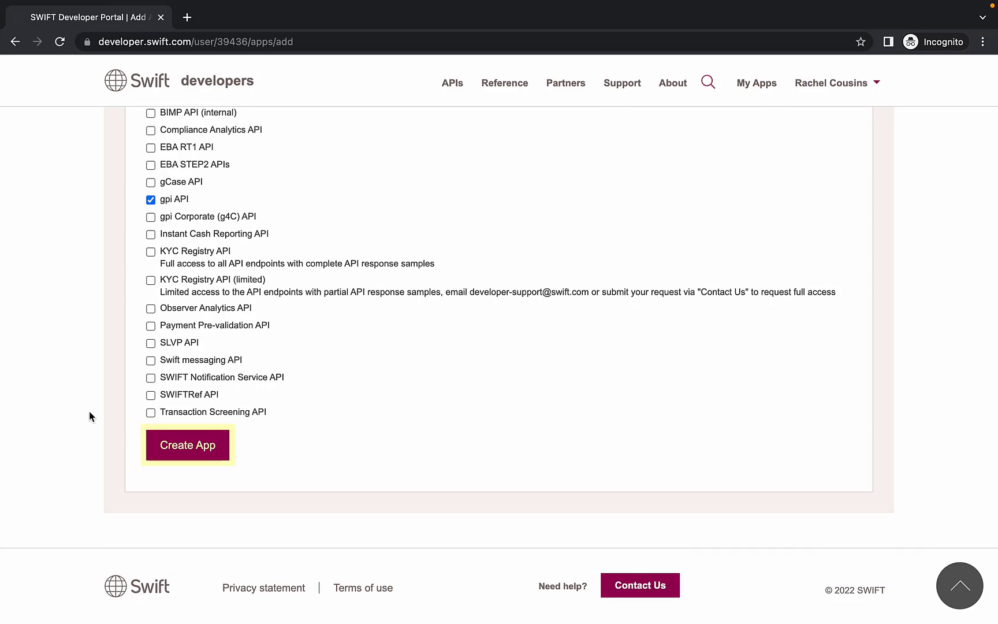
{"action": "left_click", "coordinate": [187, 444]}
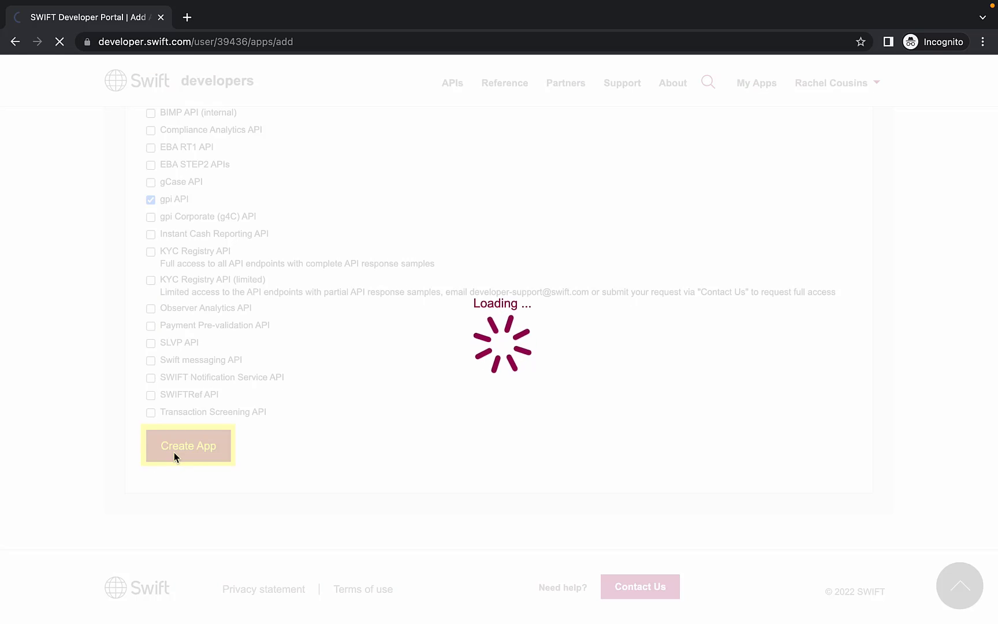
{"action": "left_click", "coordinate": [187, 445]}
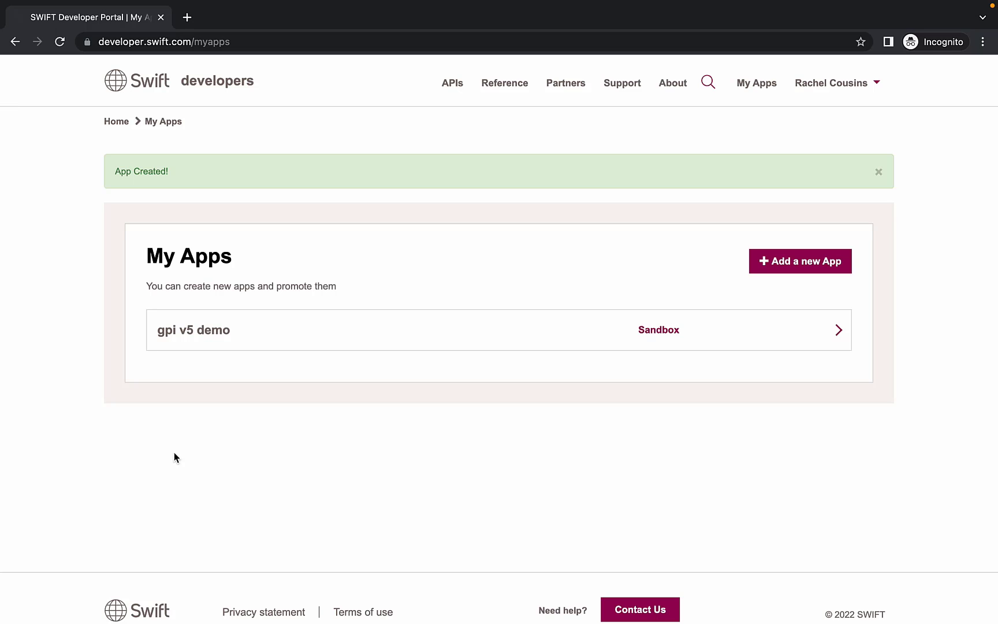
{"action": "mouse_move", "coordinate": [349, 332]}
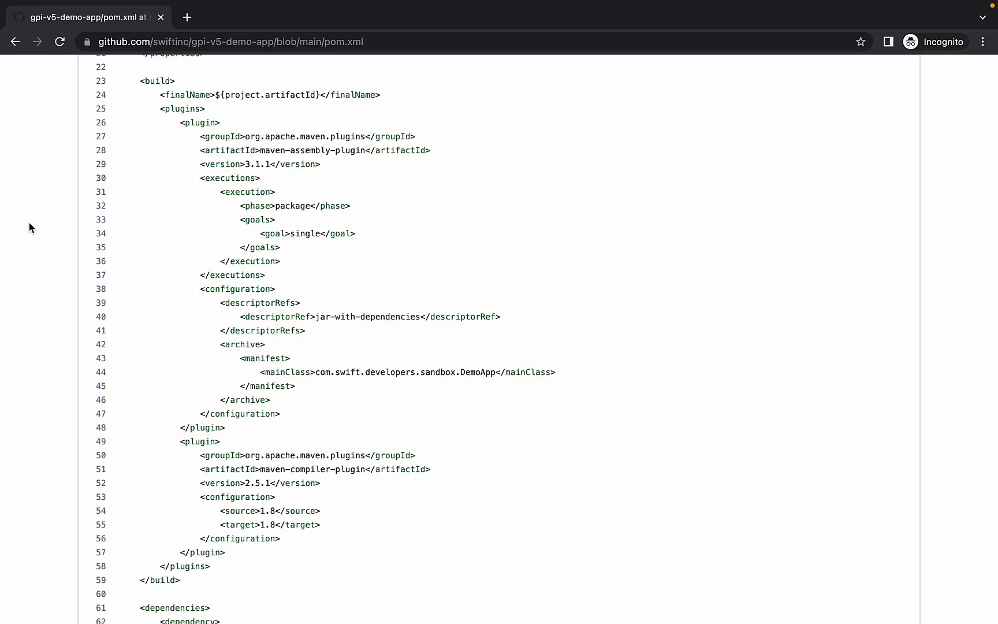
Scroll through pom.xml's build plugins and Java settings
{"action": "scroll", "scroll_direction": "down", "scroll_amount": 3}
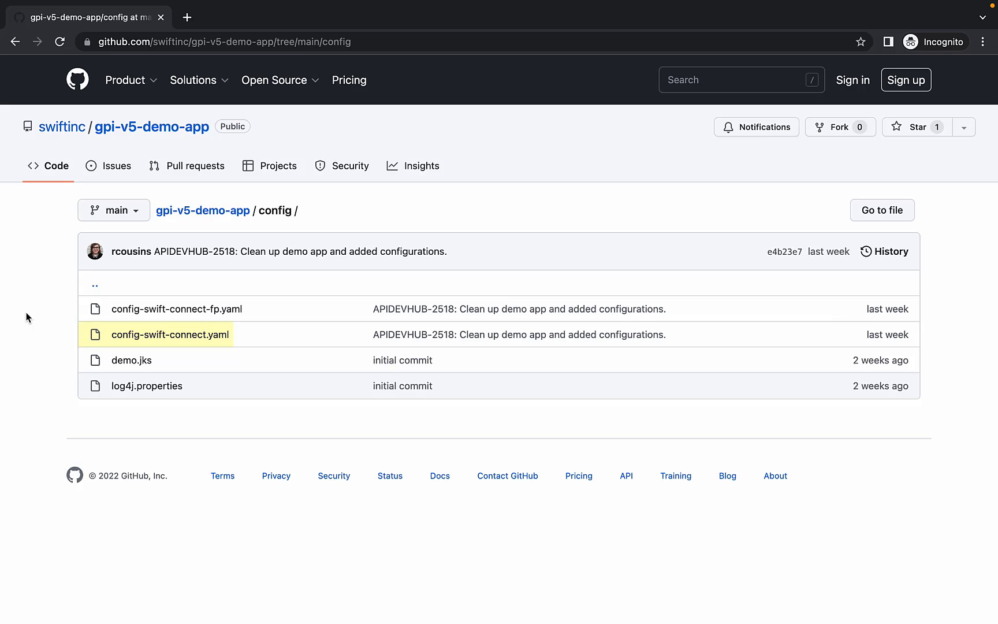
Open config-swift-connect.yaml showing the gateway host, consumer key/secret and OAuth settings
{"action": "left_click", "coordinate": [170, 334]}
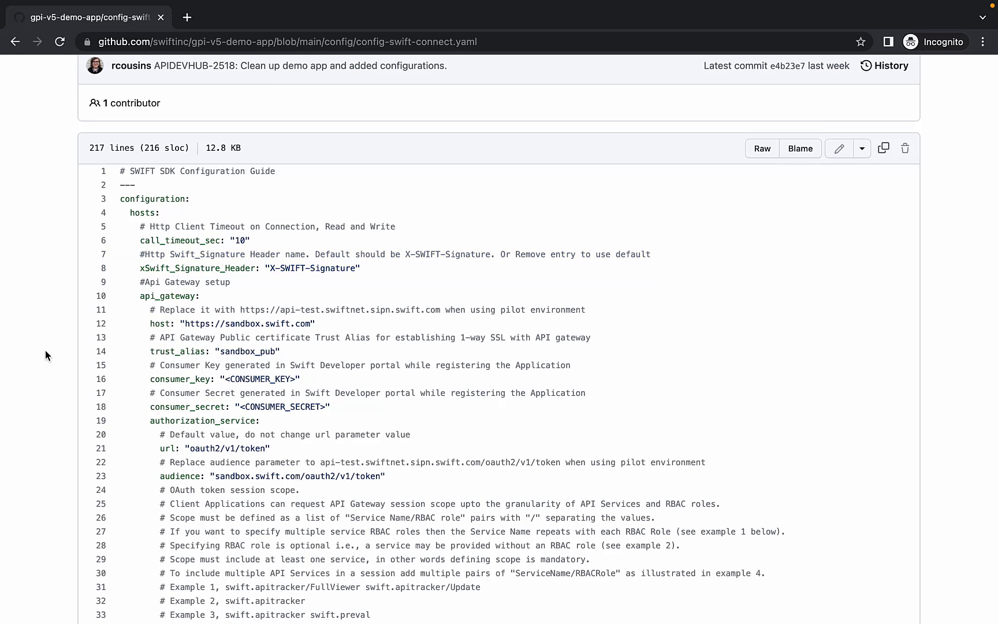
{"action": "scroll", "scroll_direction": "down", "scroll_amount": 3}
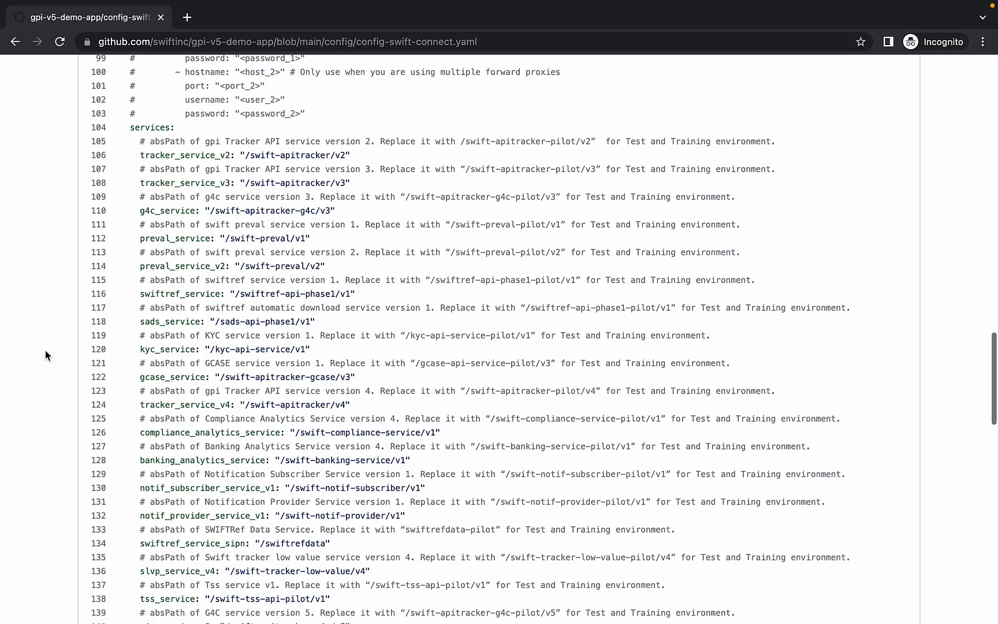
{"action": "scroll", "scroll_direction": "down", "scroll_amount": 3}
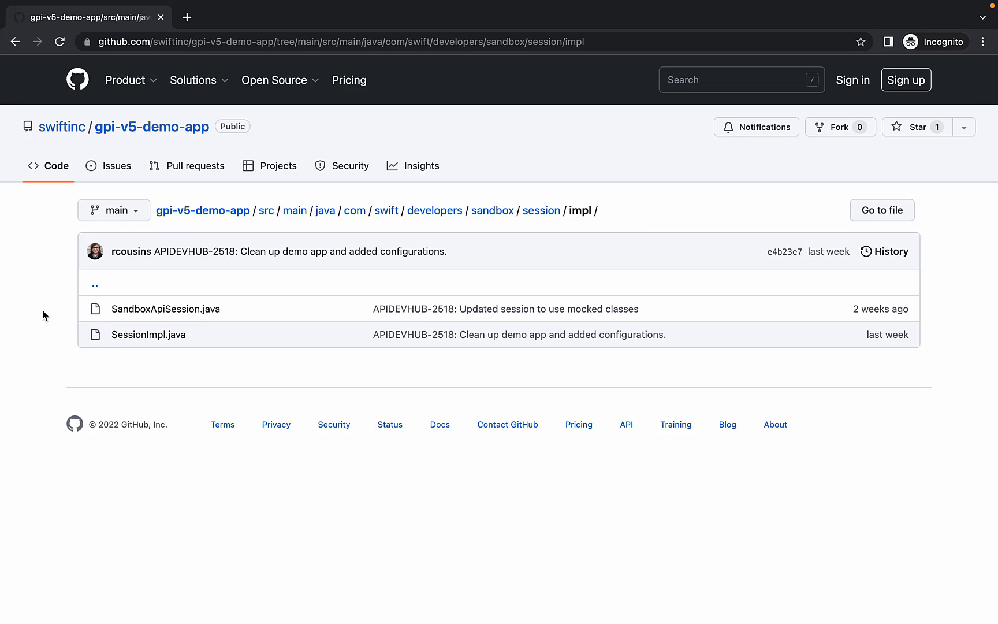
Return from session/impl to the sandbox package folder via the breadcrumb
{"action": "left_click", "coordinate": [165, 309]}
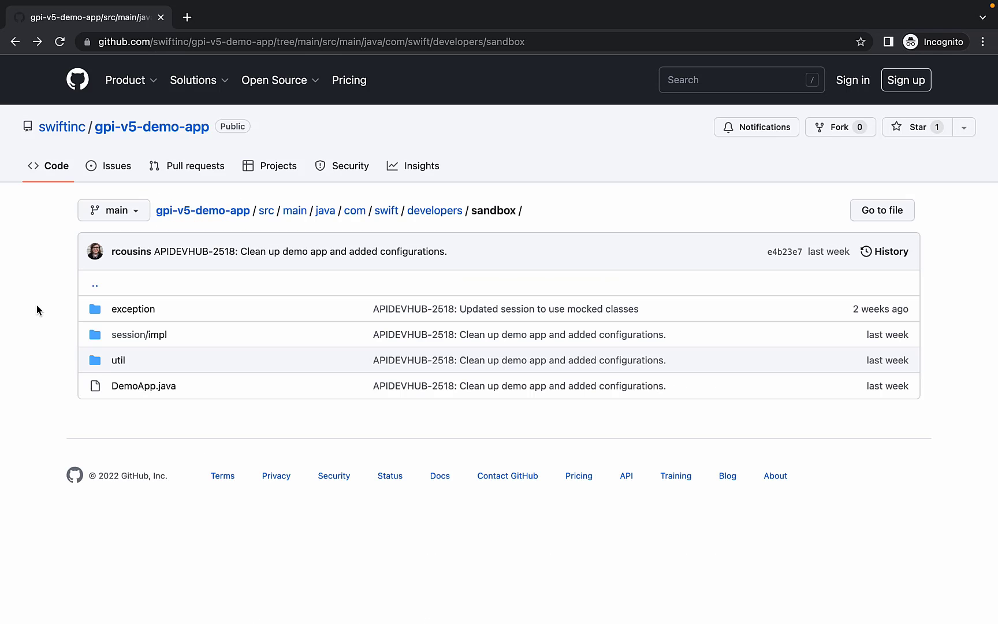
Open DemoApp.java, highlight the SandboxApiSession line 48 and read the API menu loop (lines 59–92)
{"action": "left_click", "coordinate": [143, 384]}
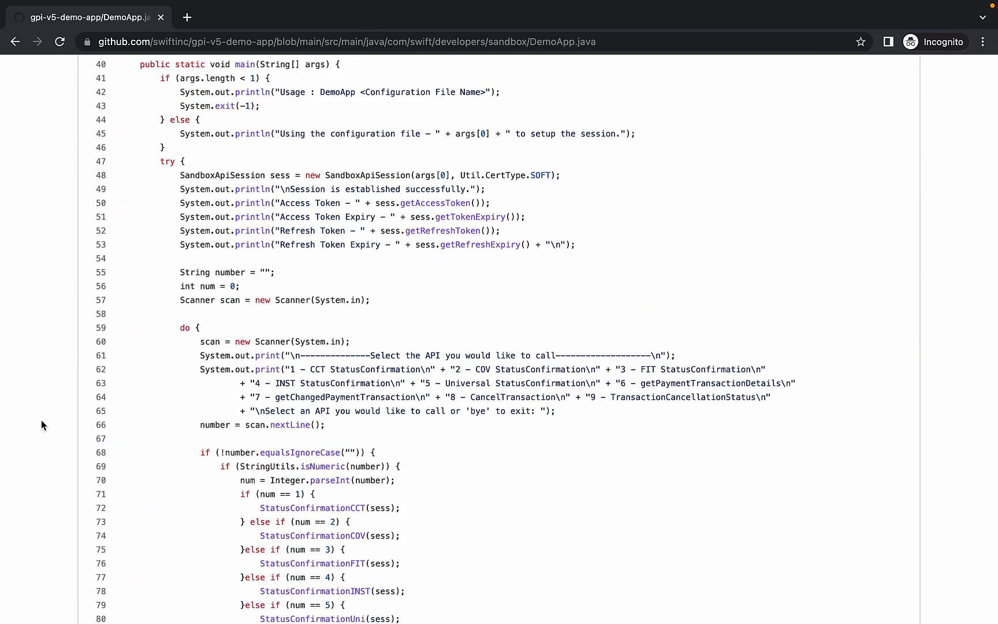
{"action": "left_click", "coordinate": [100, 176]}
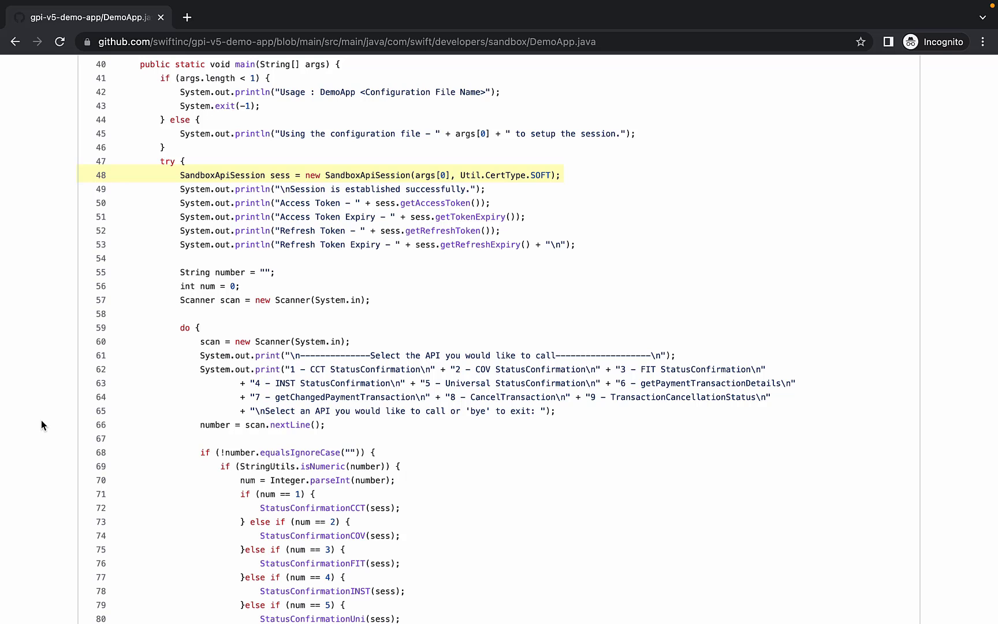
{"action": "scroll", "scroll_direction": "down", "scroll_amount": 3}
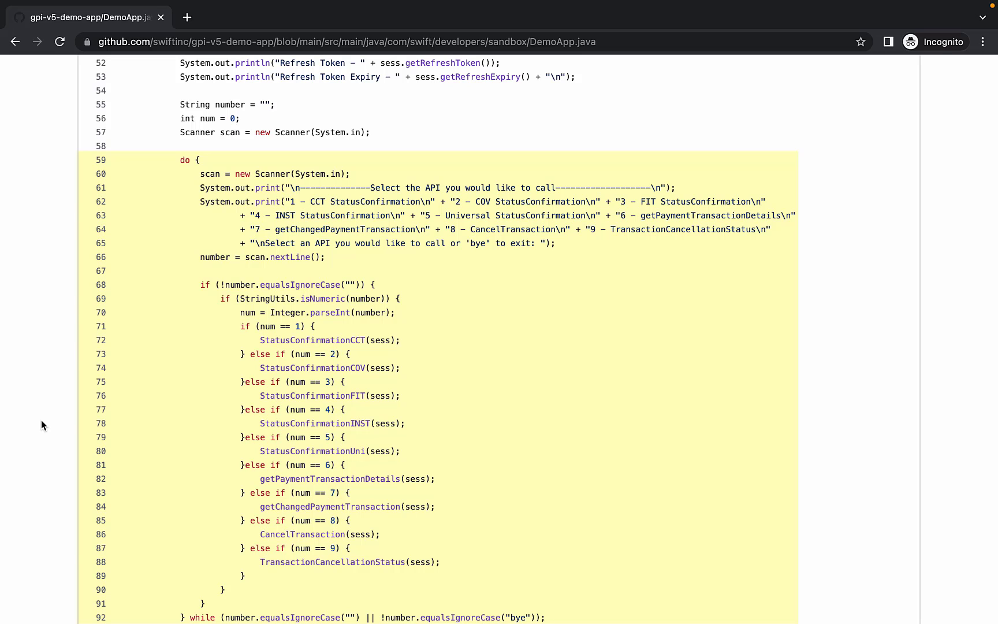
{"action": "scroll", "scroll_direction": "down", "scroll_amount": 3}
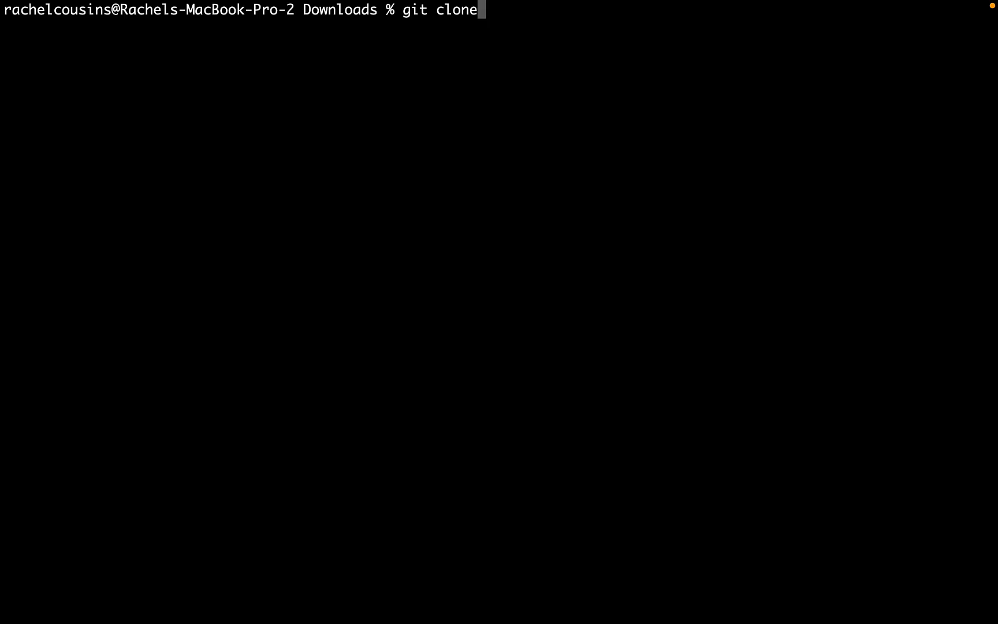
Clone swiftinc/gpi-v5-demo-app from GitHub, cd into it and start a mvn clean install
{"action": "type", "text": "https://github.com/swiftinc/gpi-v5-demo-app.git"}
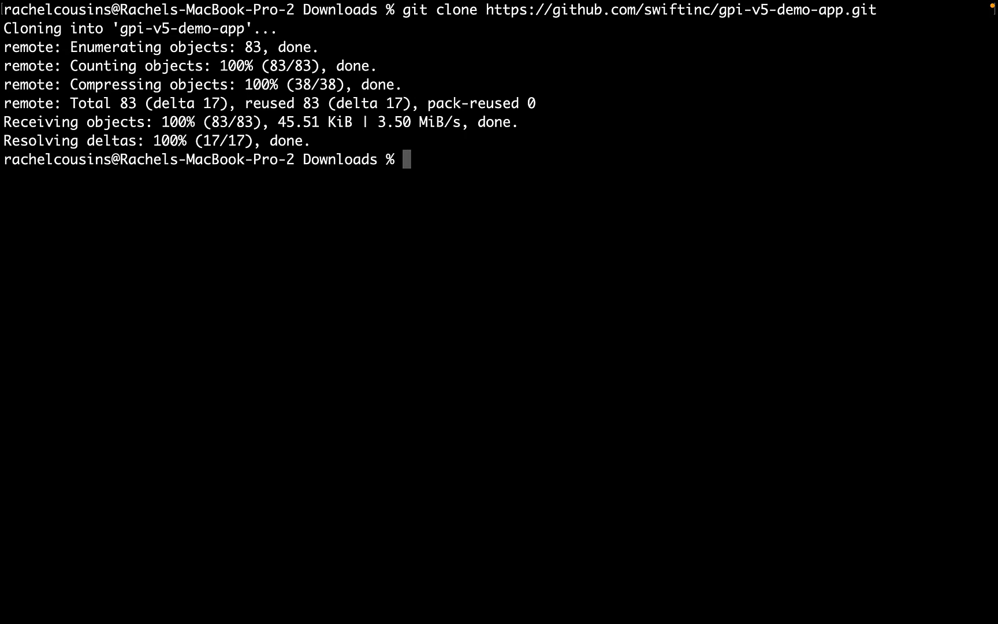
{"action": "type", "text": "cd"}
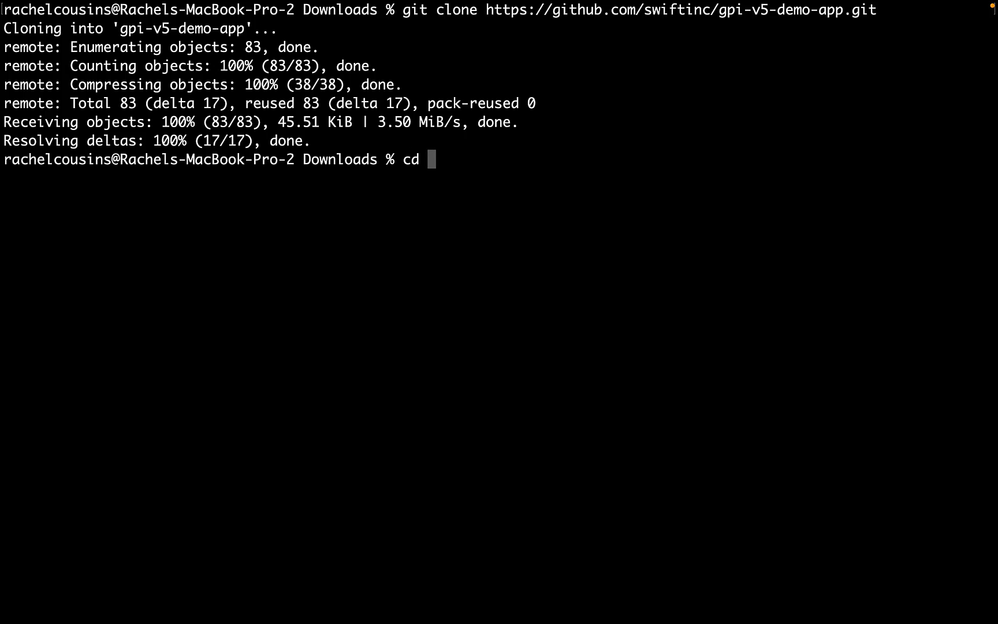
{"action": "type", "text": "gpi-v5-demo-app"}
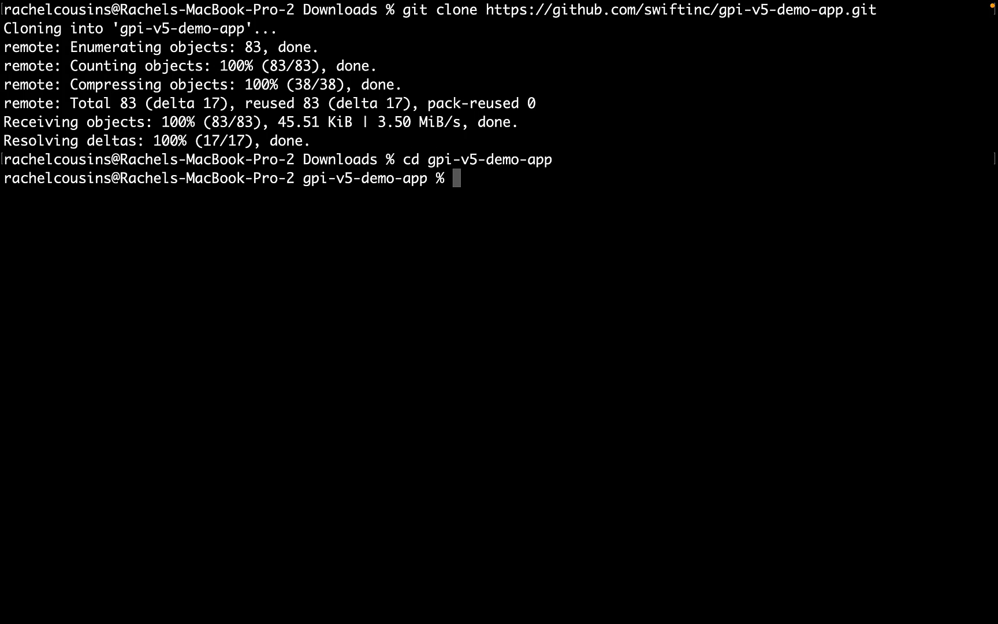
{"action": "type", "text": "mvn clean ins"}
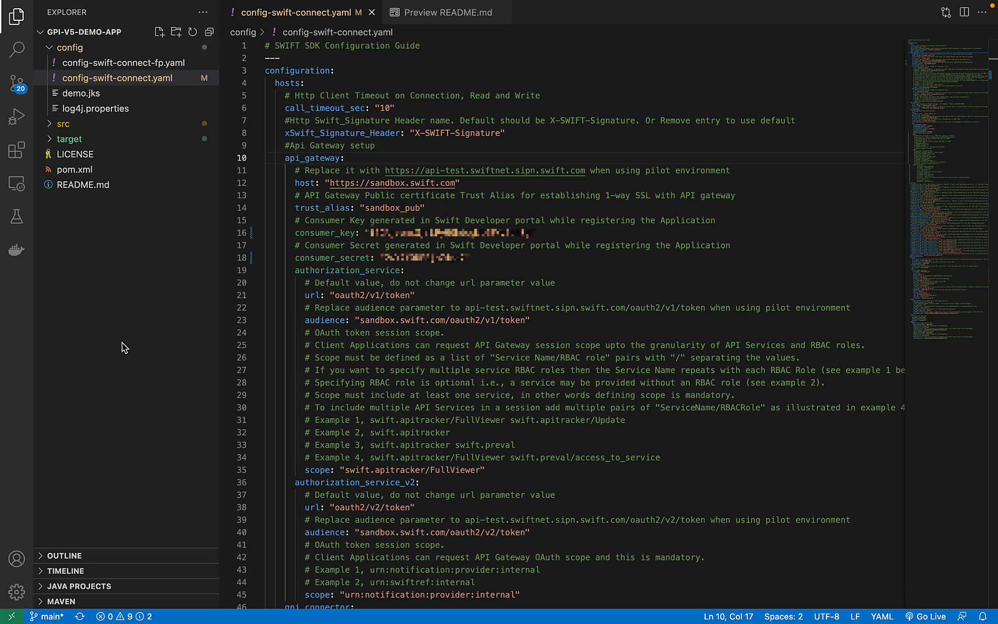
Check the filled-in consumer key and secret in config-swift-connect.yaml, then read the rendered README
{"action": "left_click", "coordinate": [344, 159]}
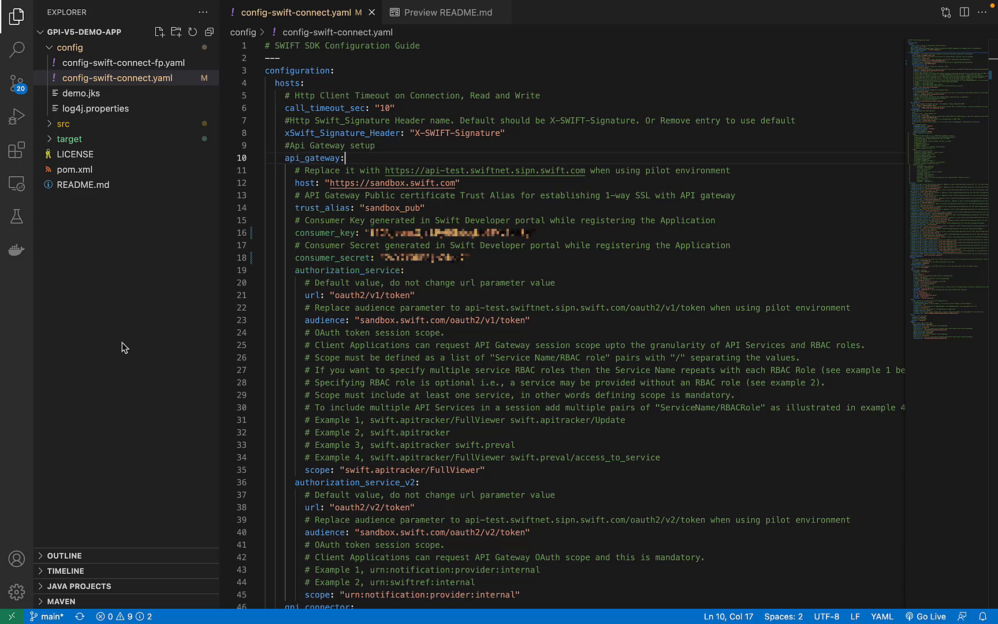
{"action": "left_click", "coordinate": [446, 11]}
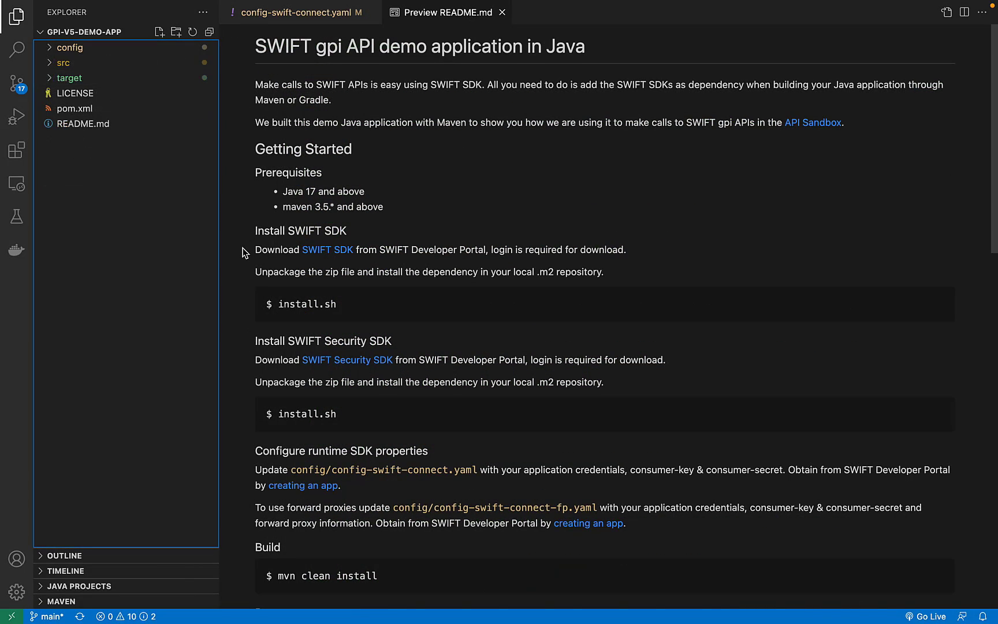
{"action": "scroll", "scroll_direction": "down", "scroll_amount": 3}
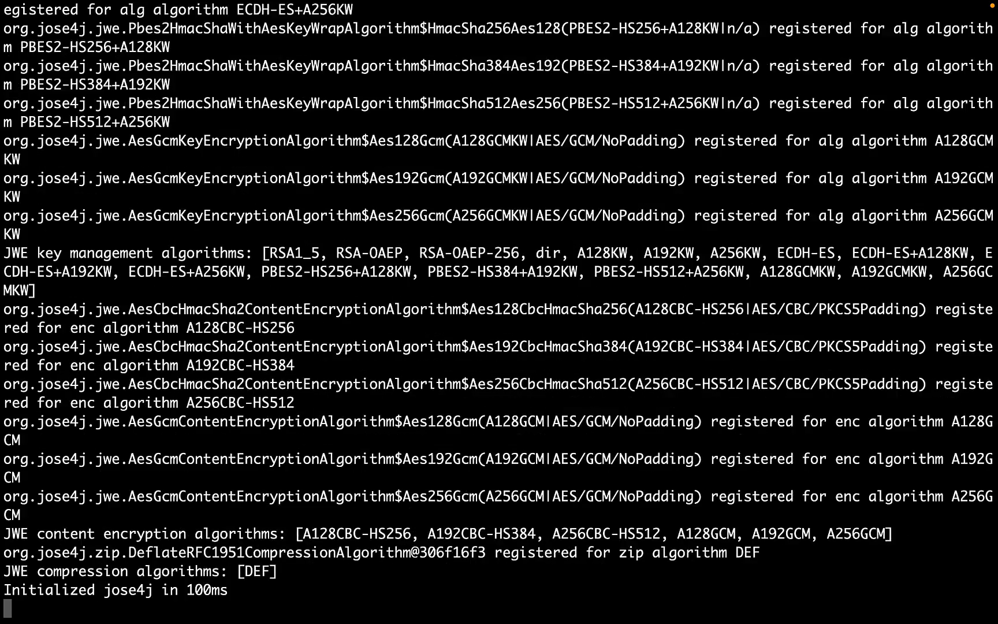
Run the built jar with the config, choose option 1 (CCT StatusConfirmation) and get a 200 OK response
{"action": "key", "text": "enter"}
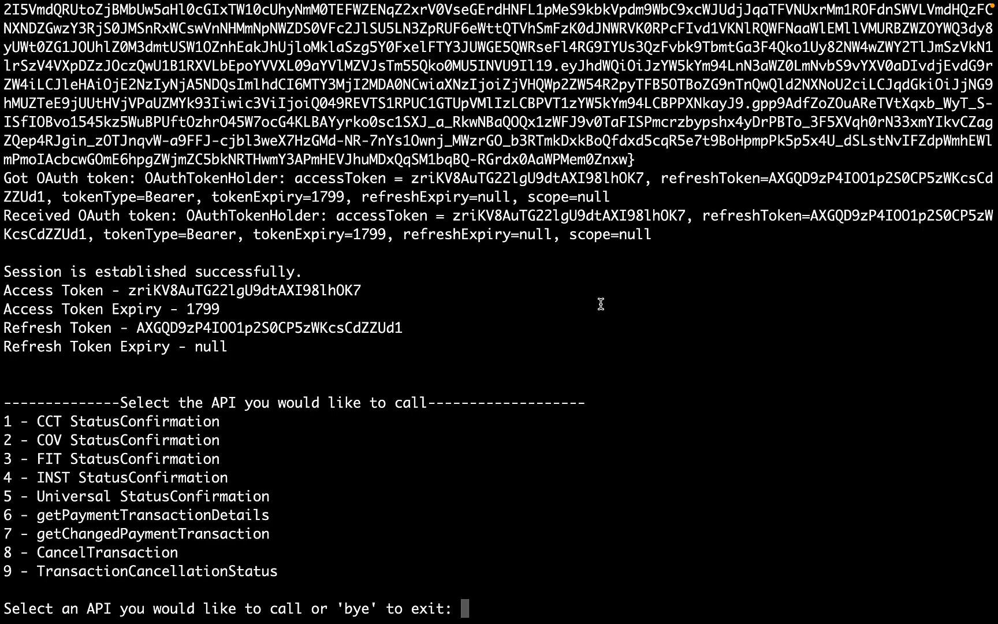
{"action": "type", "text": "1"}
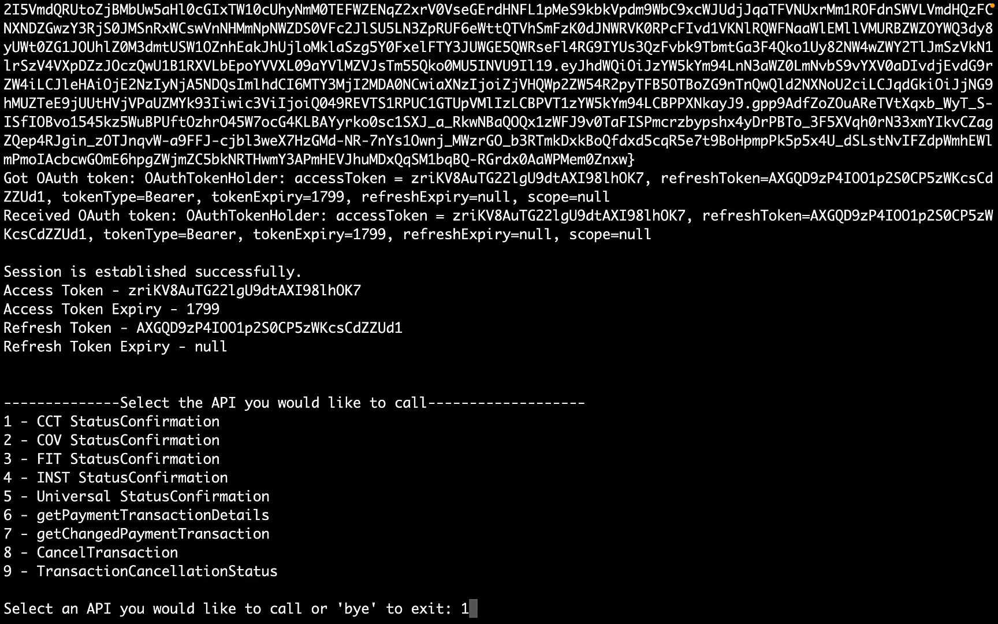
{"action": "key", "text": "enter"}
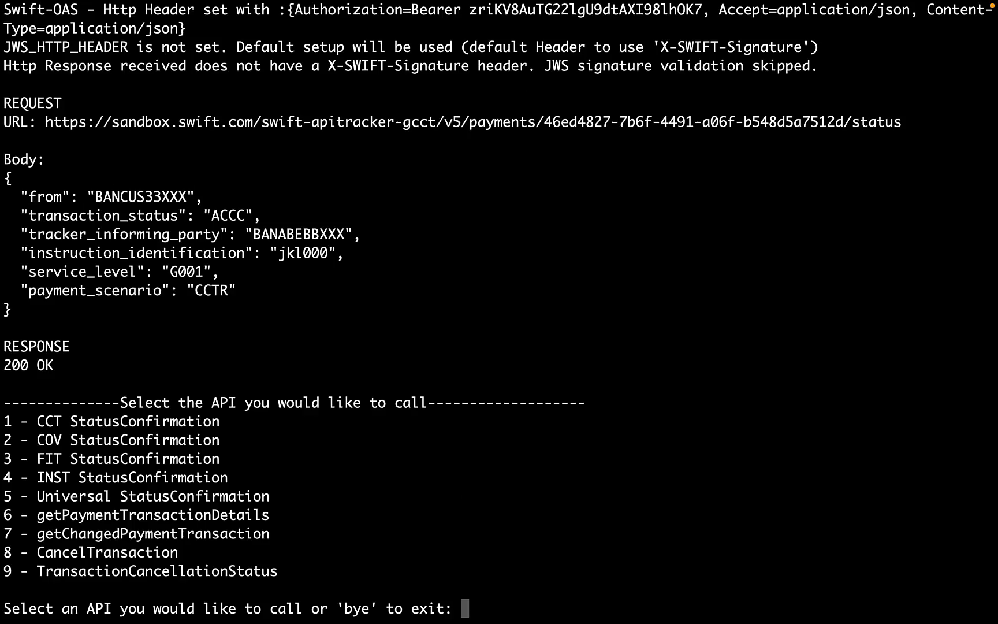